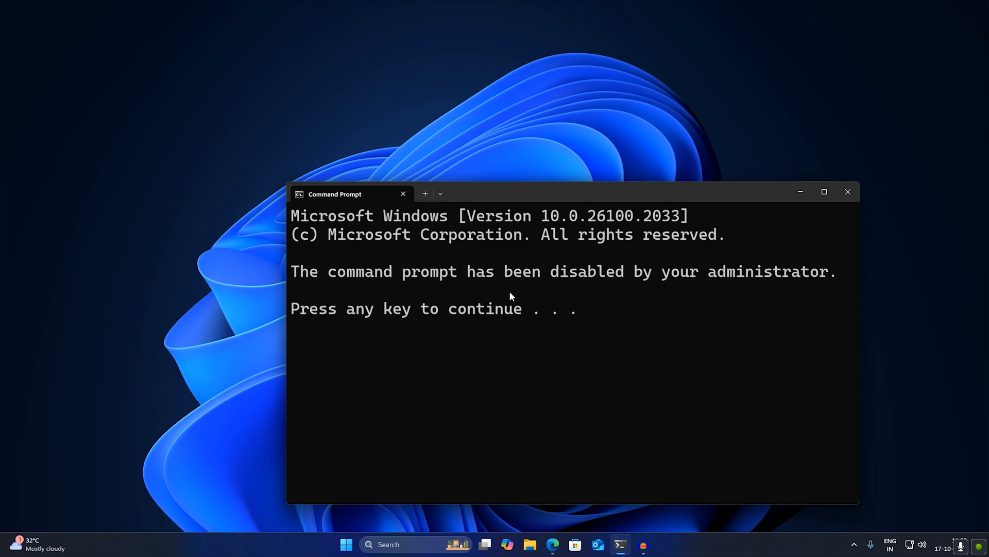
{"action": "mouse_move", "coordinate": [511, 295]}
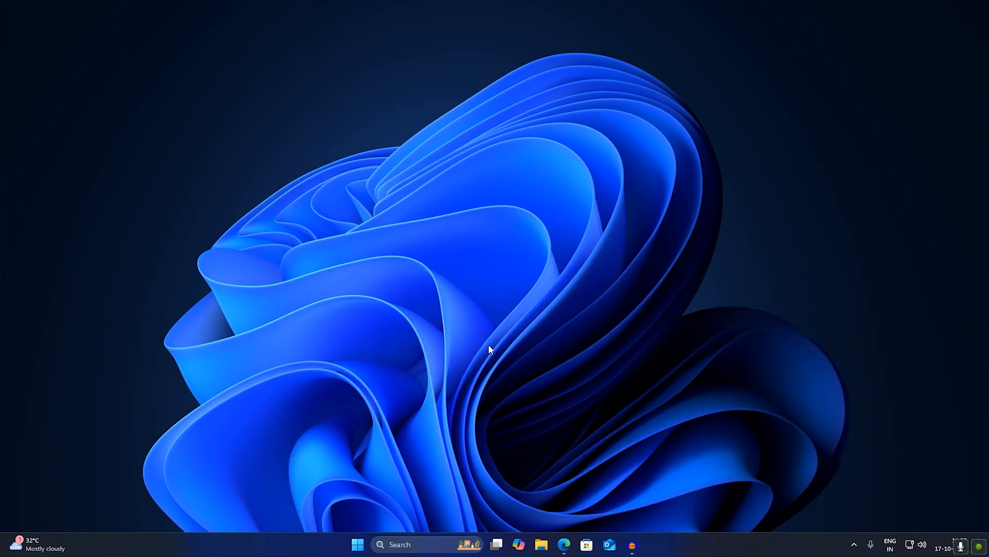
Search the Start menu for 'gpedi' to find the Local Group Policy Editor
{"action": "left_click", "coordinate": [357, 544]}
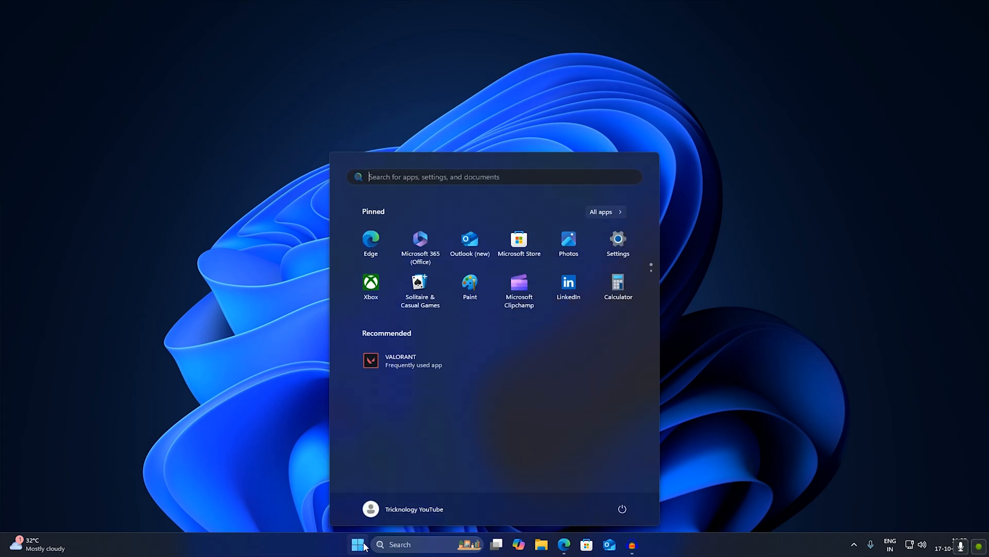
{"action": "type", "text": "gpedi"}
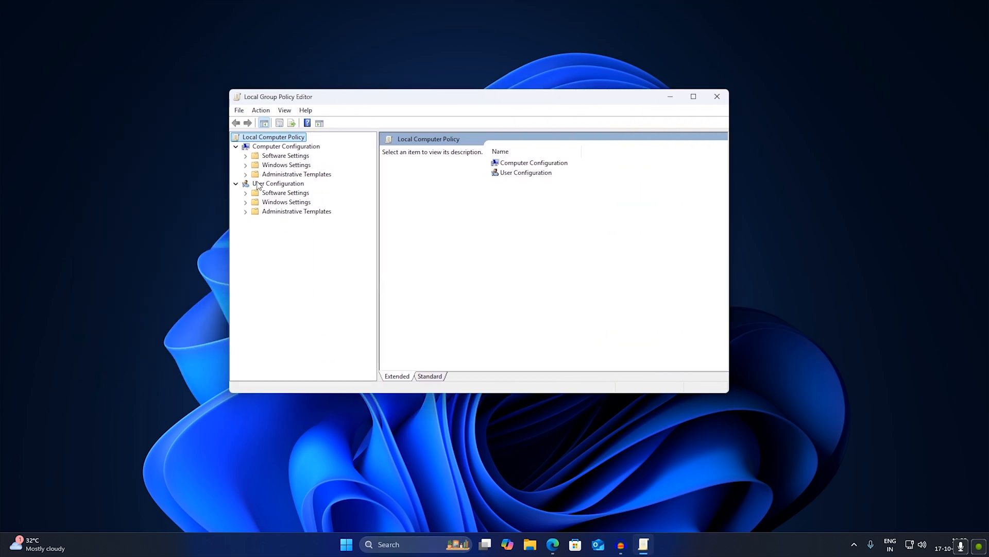
{"action": "mouse_move", "coordinate": [247, 217]}
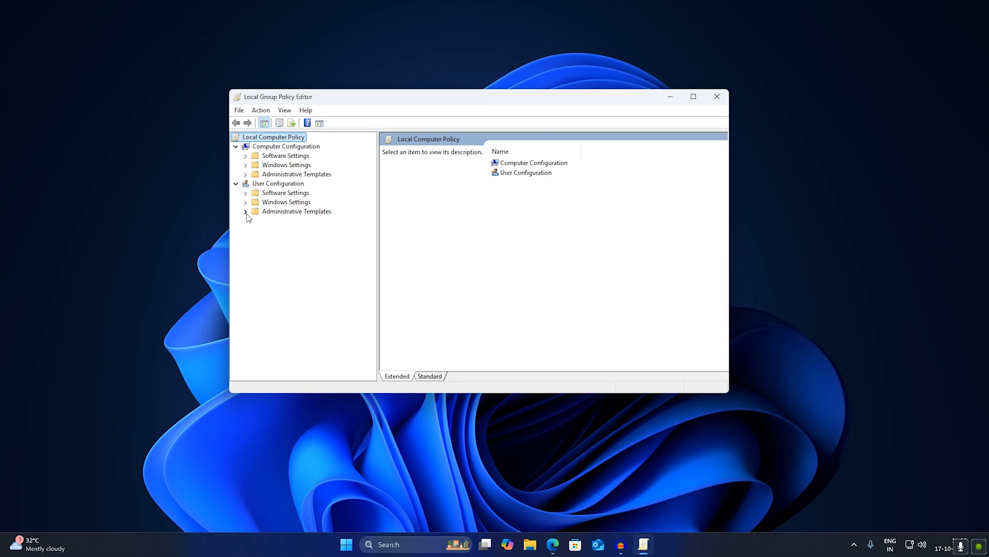
Browse to User Configuration > Administrative Templates > System and bring up 'Prevent access to the command prompt'
{"action": "left_click", "coordinate": [246, 211]}
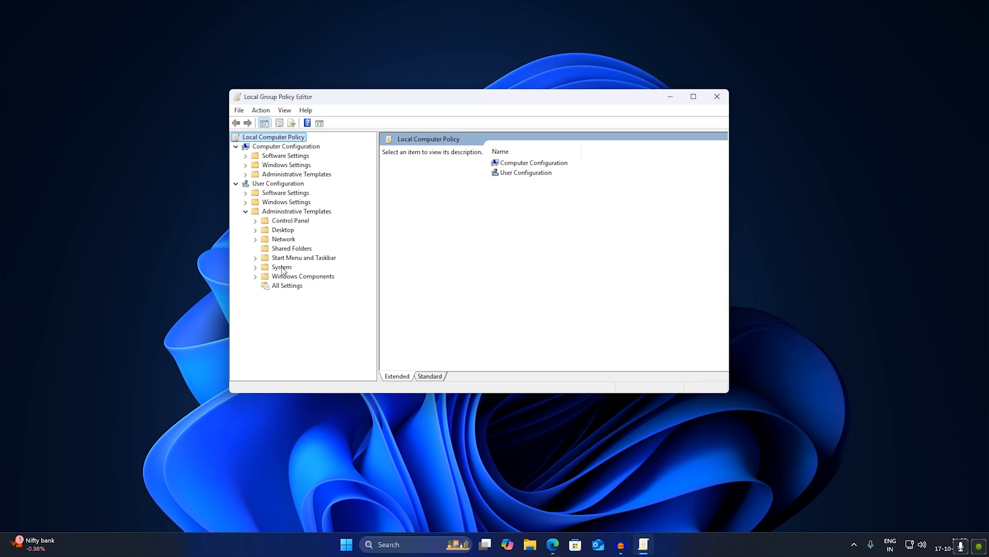
{"action": "left_click", "coordinate": [281, 266]}
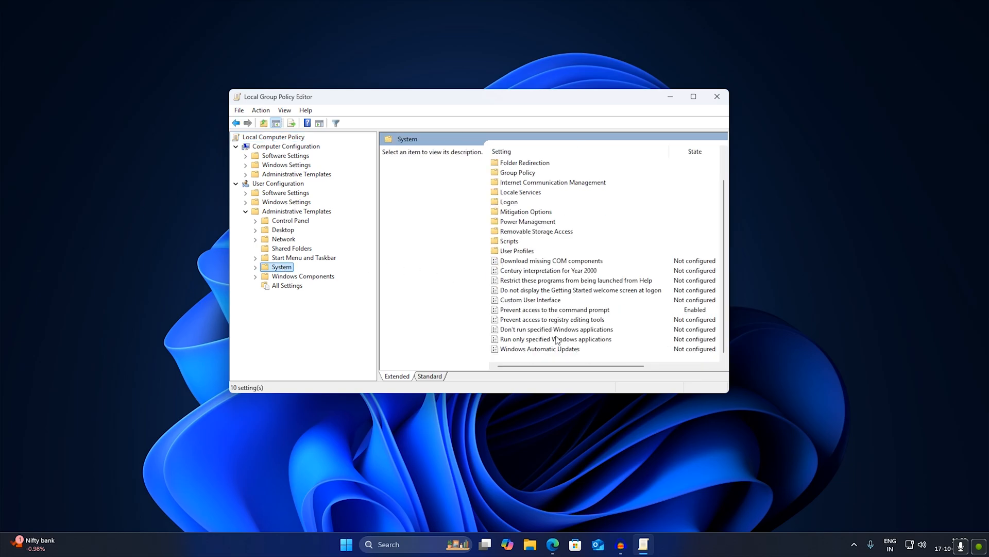
{"action": "mouse_move", "coordinate": [535, 313]}
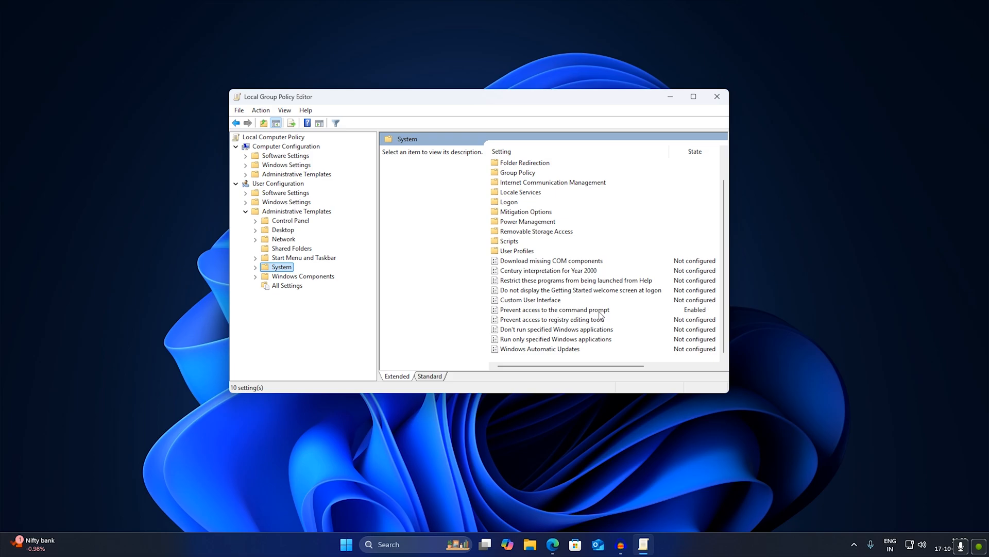
{"action": "double_click", "coordinate": [554, 309]}
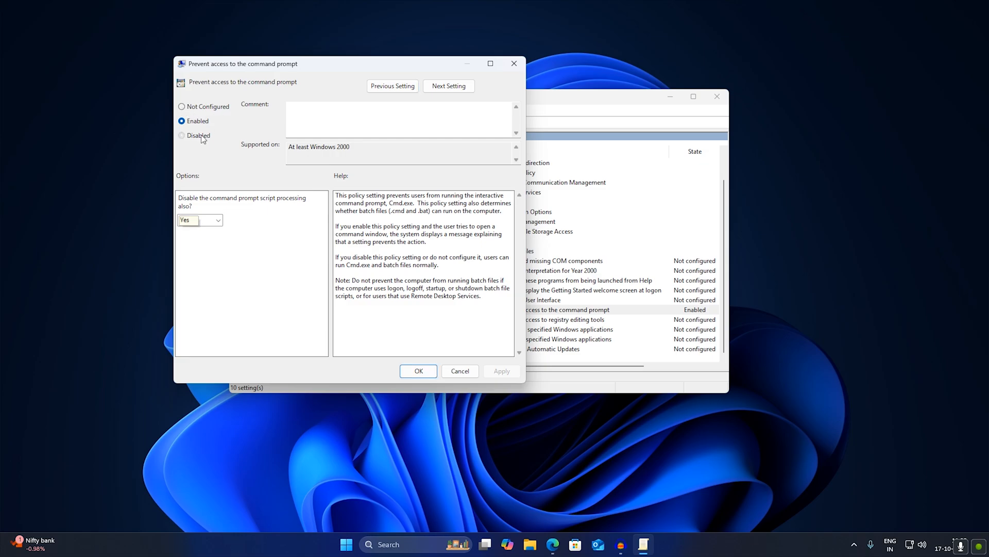
Choose Not Configured for the 'Prevent access to the command prompt' policy
{"action": "left_click", "coordinate": [182, 106]}
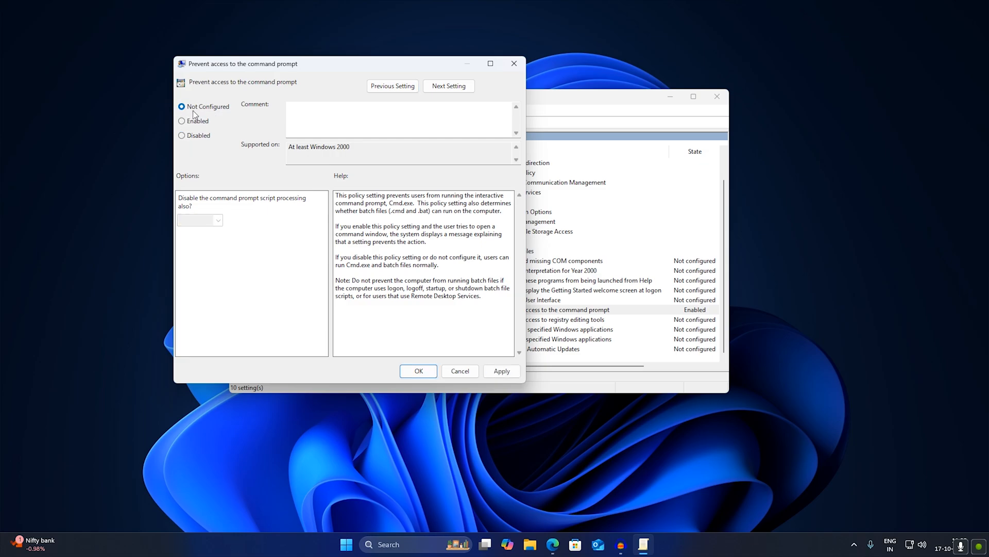